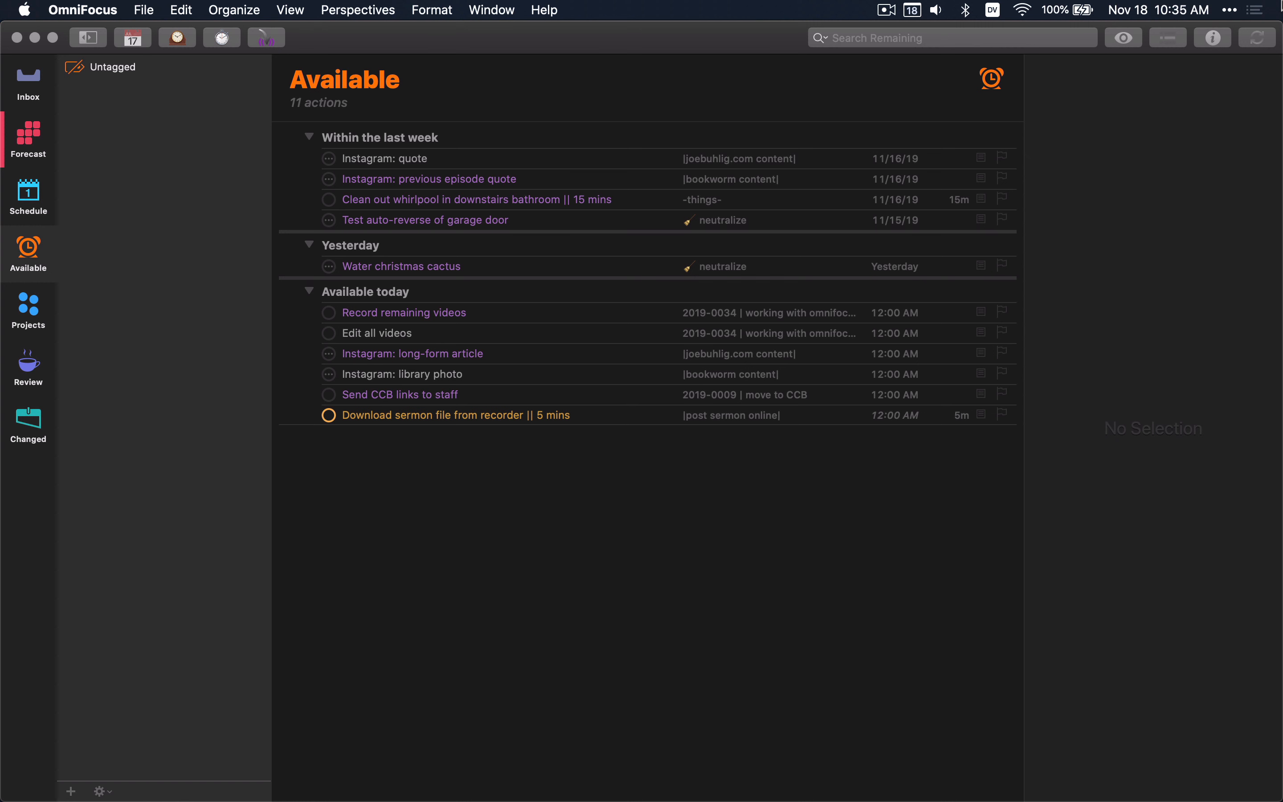
mouse_move(172, 57)
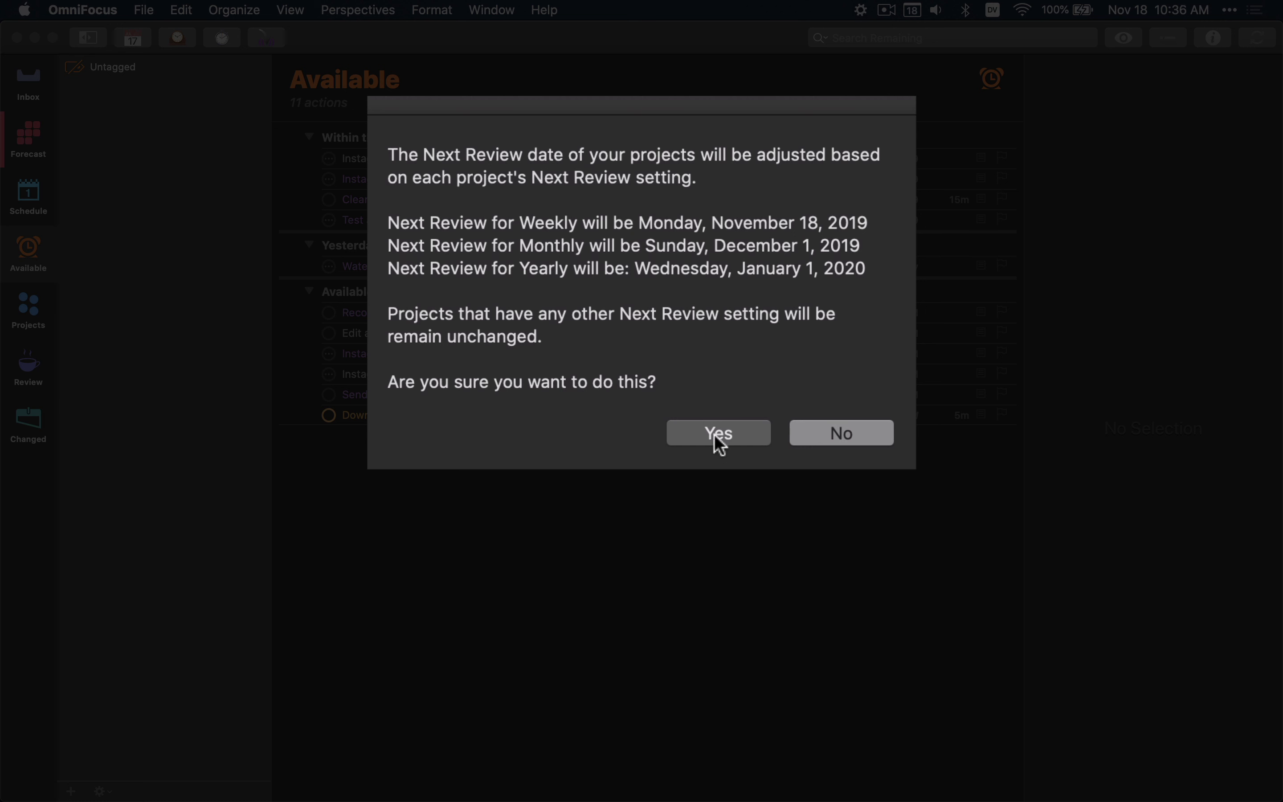
click(717, 432)
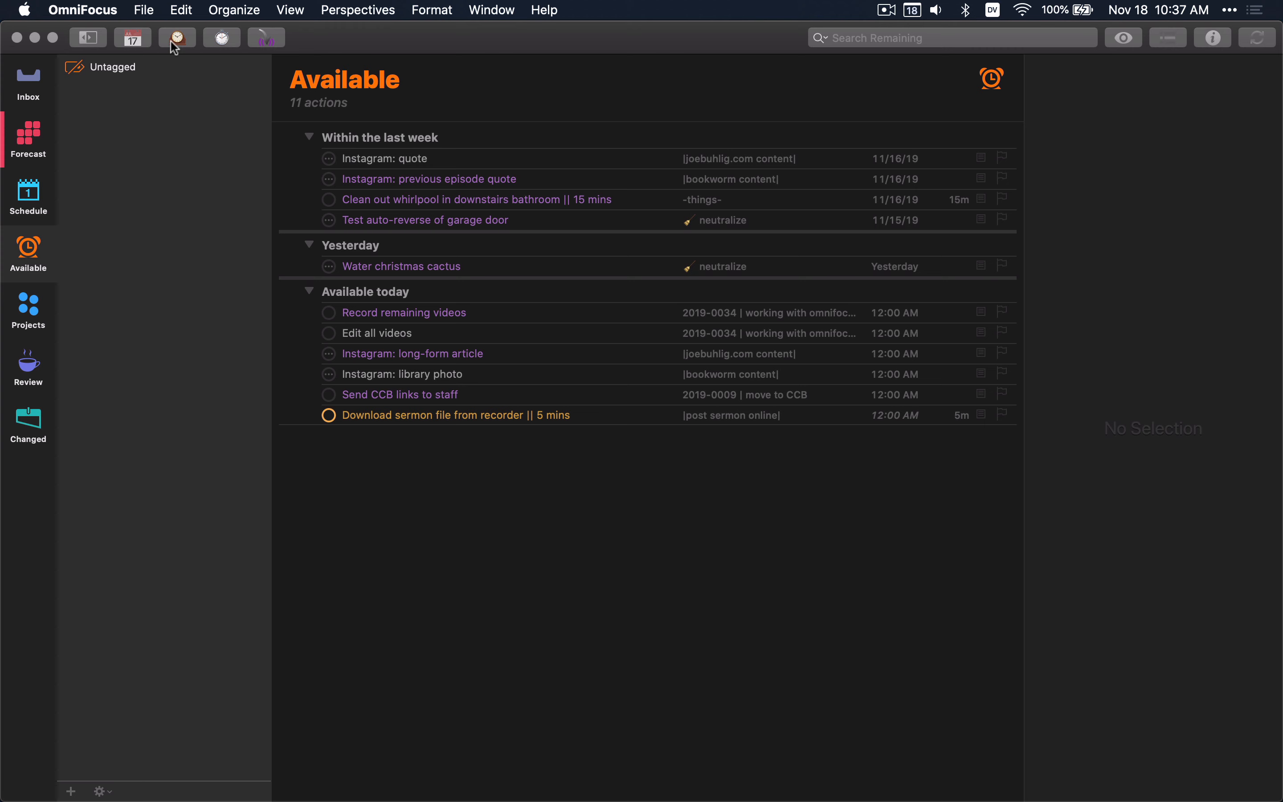
mouse_move(177, 36)
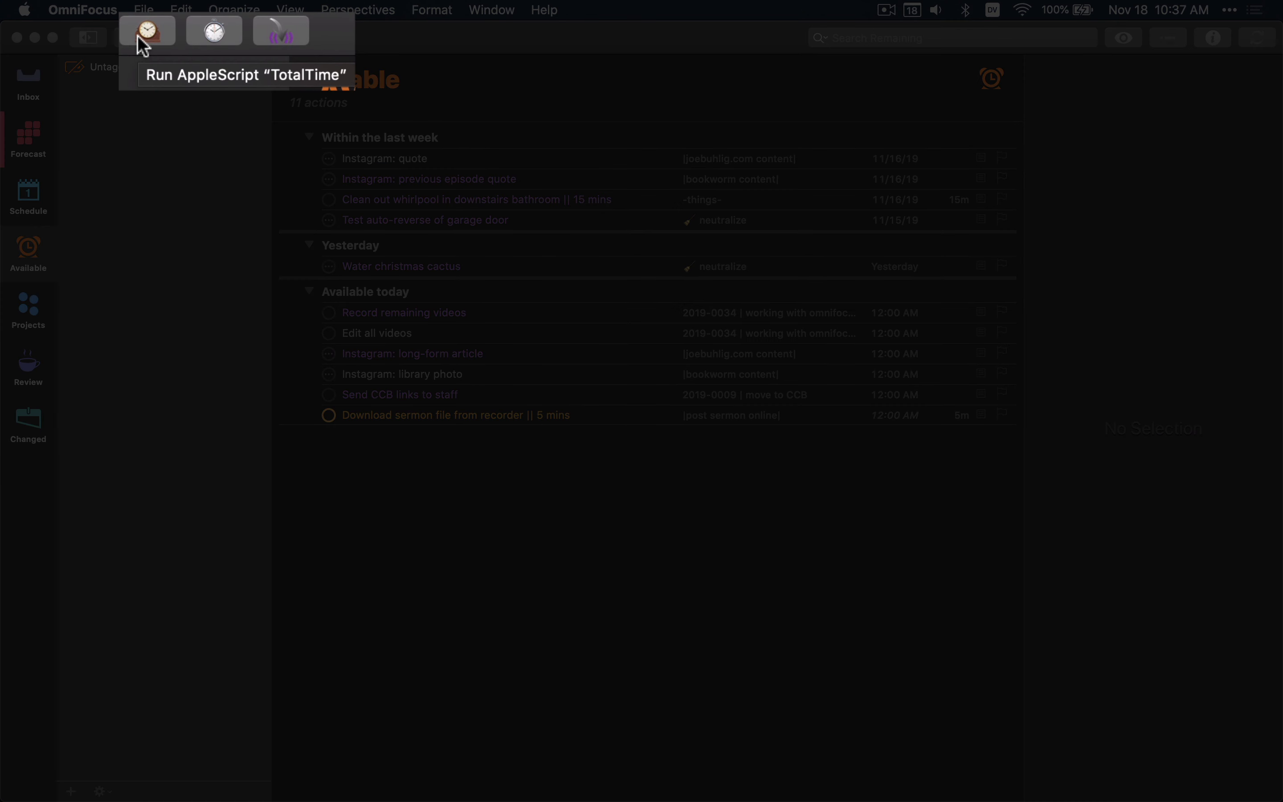
mouse_move(778, 558)
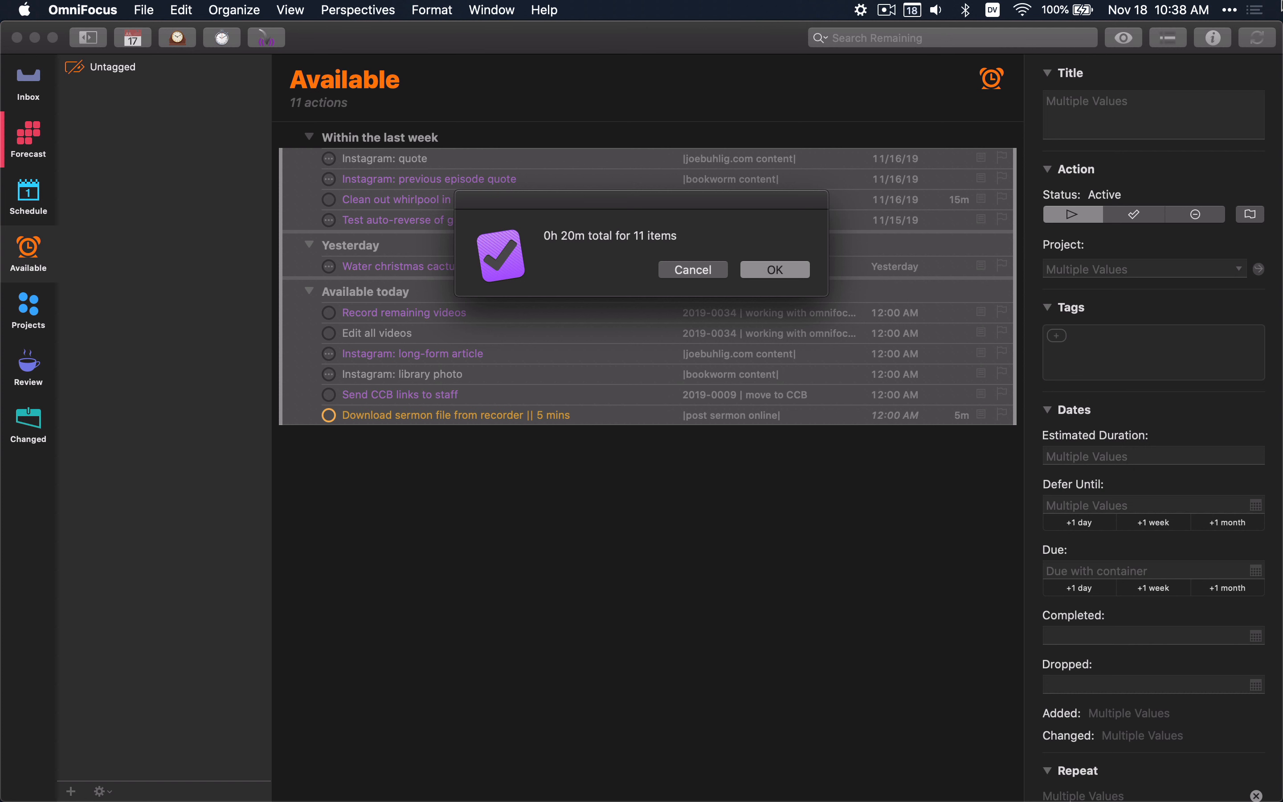
Dismiss the 0h 20m total-time message to return to the Available list of 11 actions.
click(774, 270)
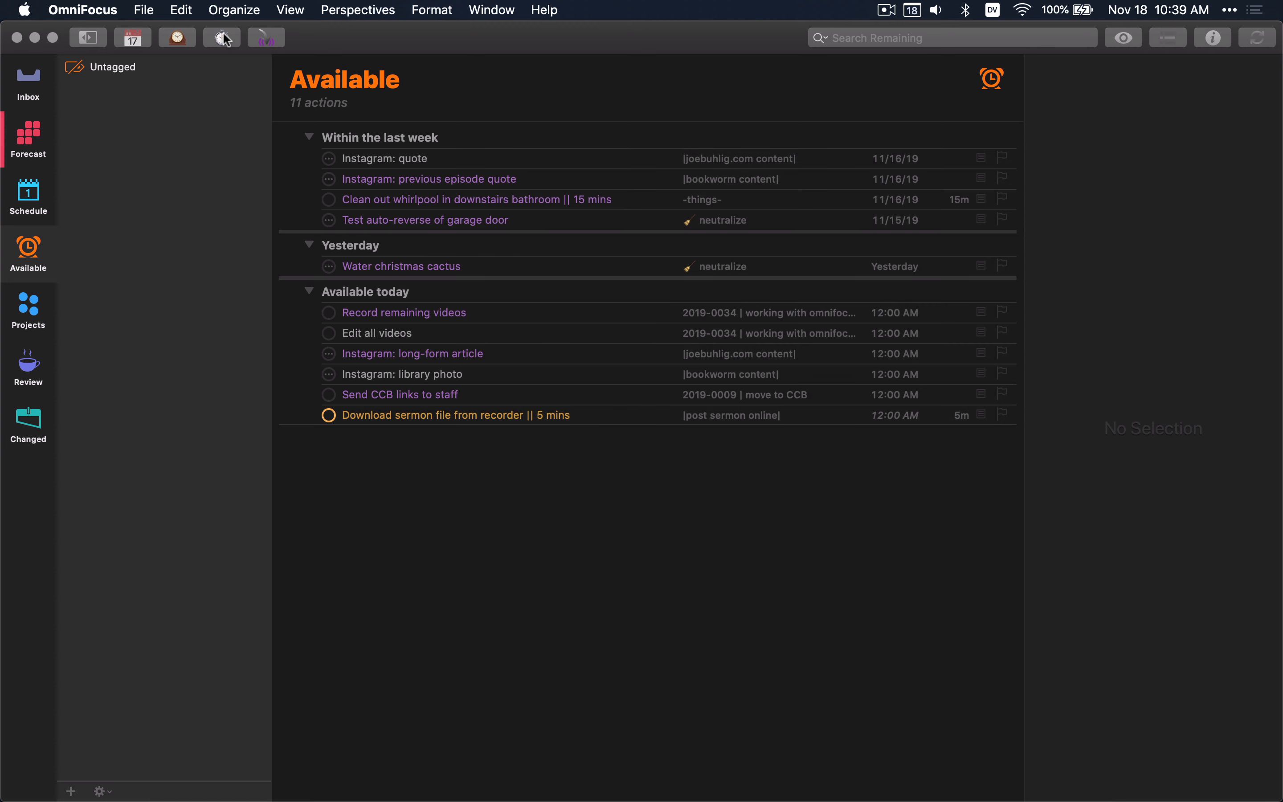
mouse_move(223, 36)
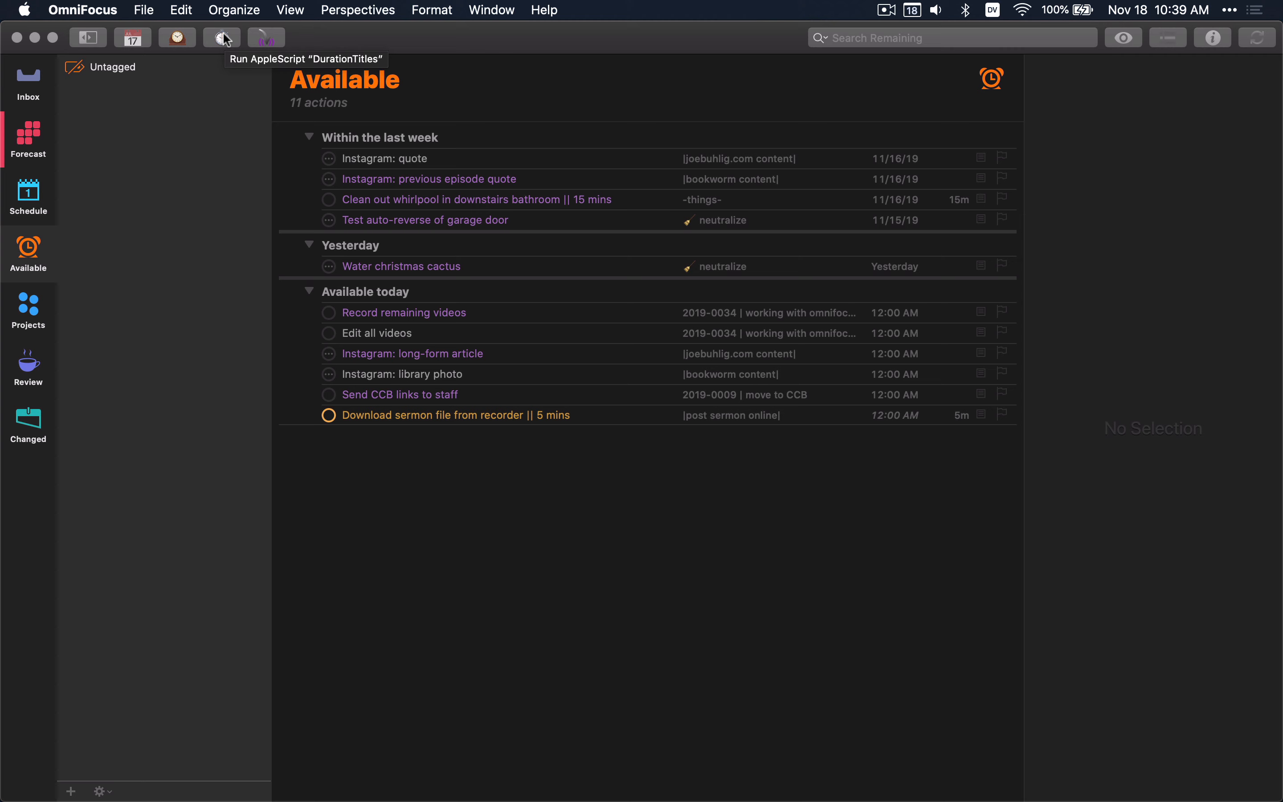
Run the DurationTitles script so the task reads 'Download sermon file from recorder || 5 mins'.
click(475, 198)
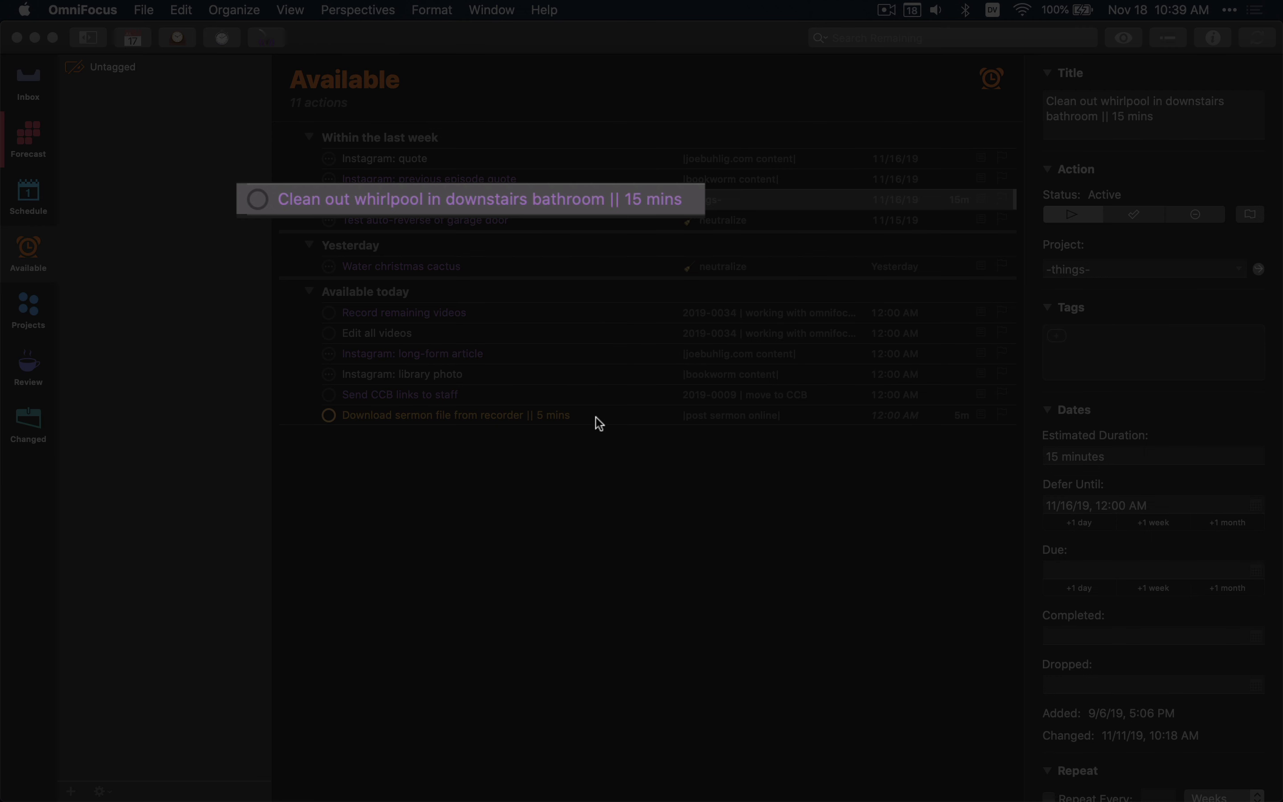
click(455, 415)
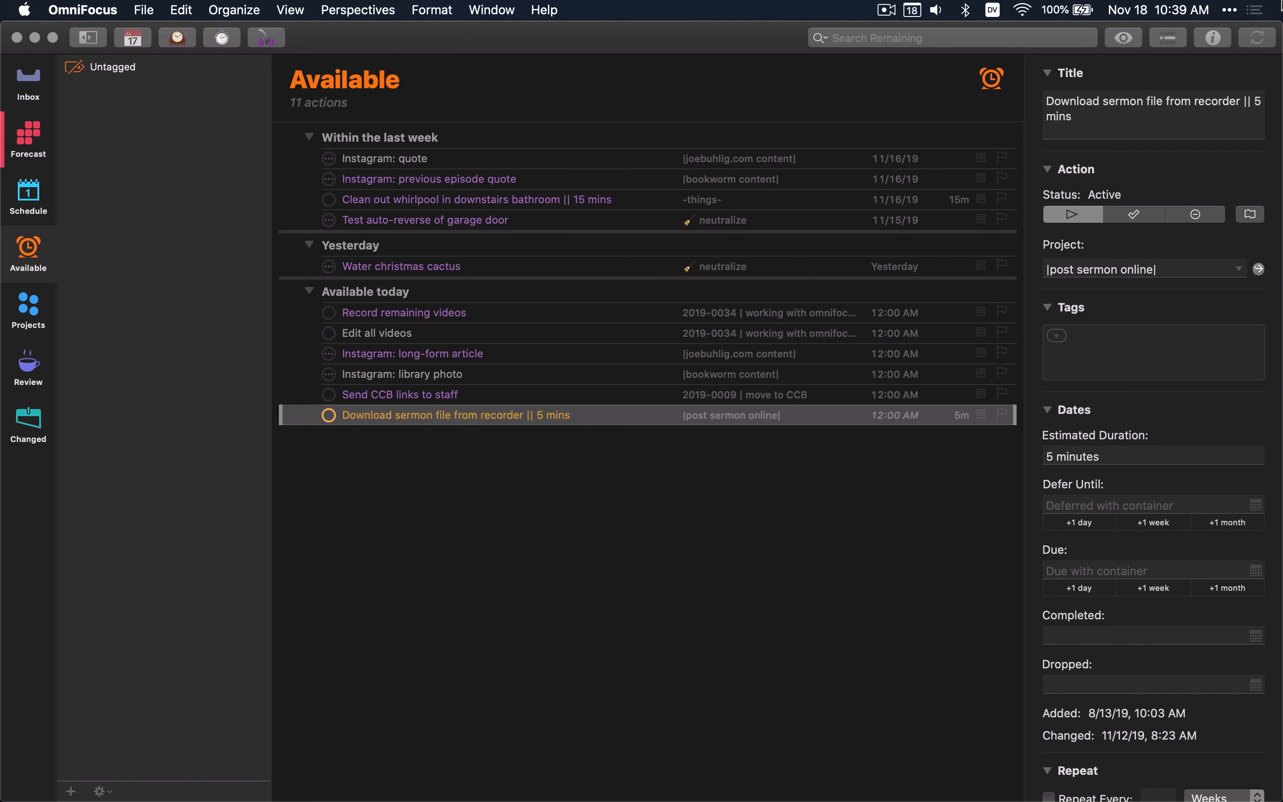
mouse_move(1159, 185)
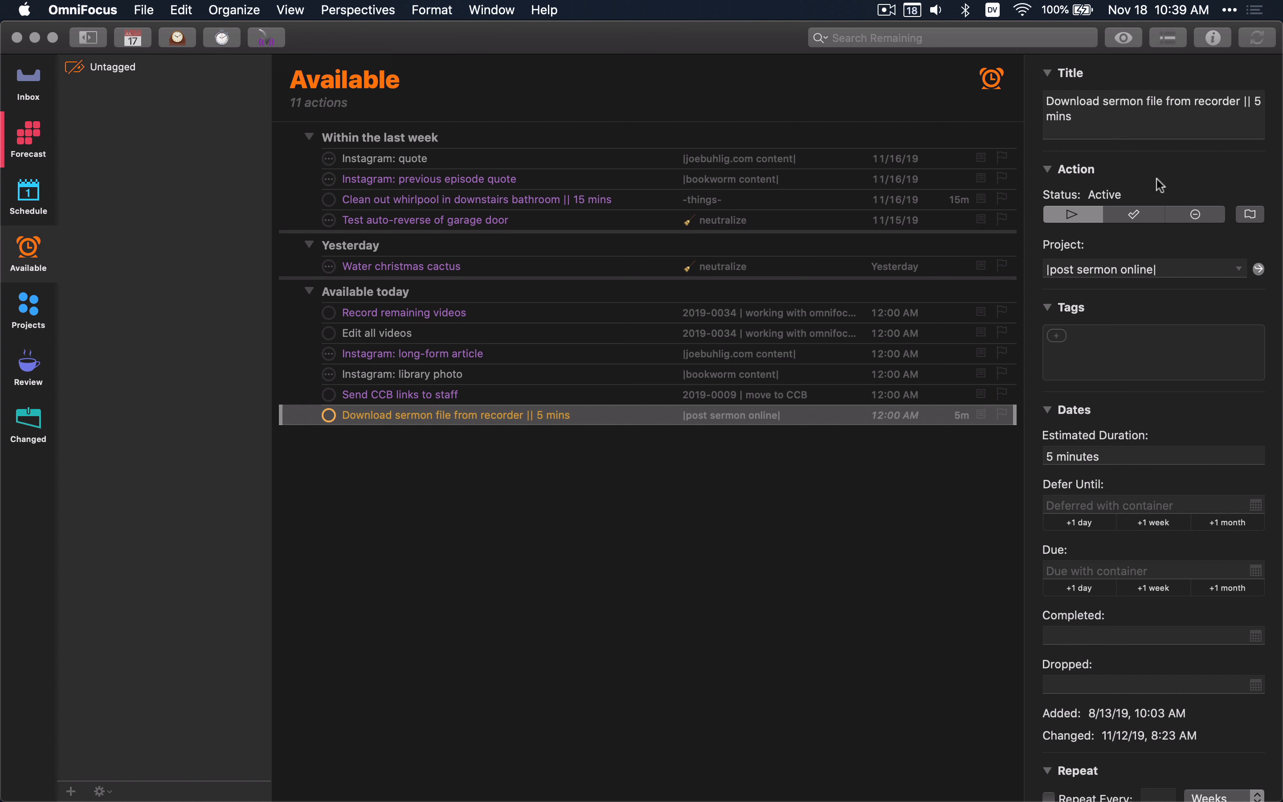
Select Edit all videos and set its estimated duration to 75 minutes.
click(376, 333)
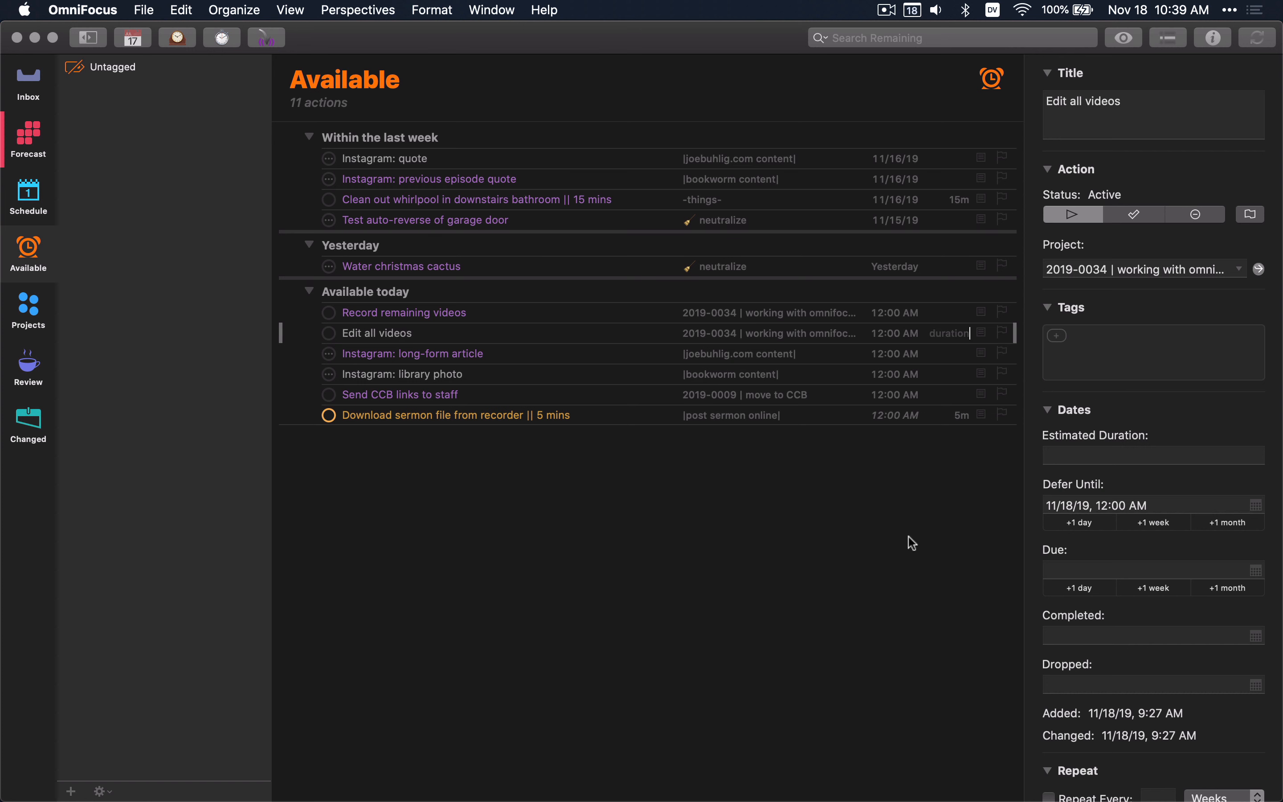
mouse_move(1103, 473)
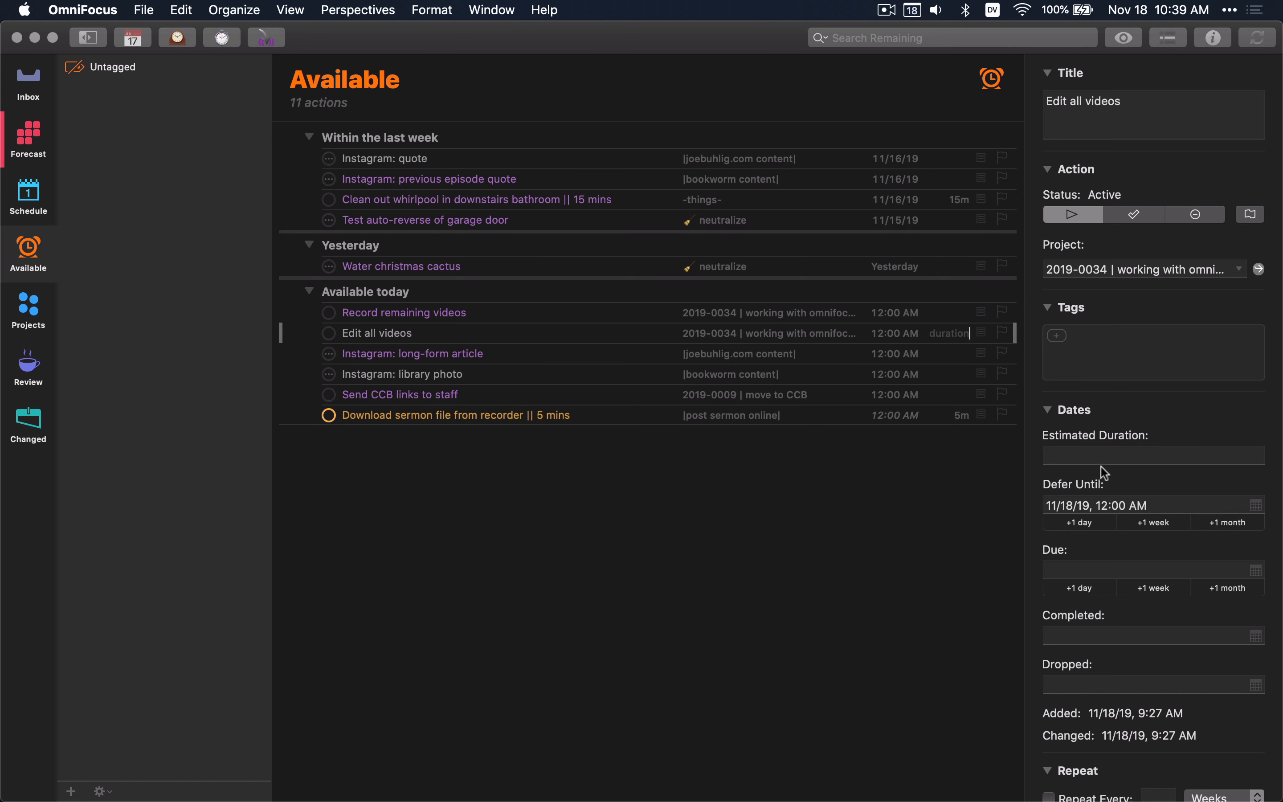
mouse_move(952, 333)
text(1h 15m)
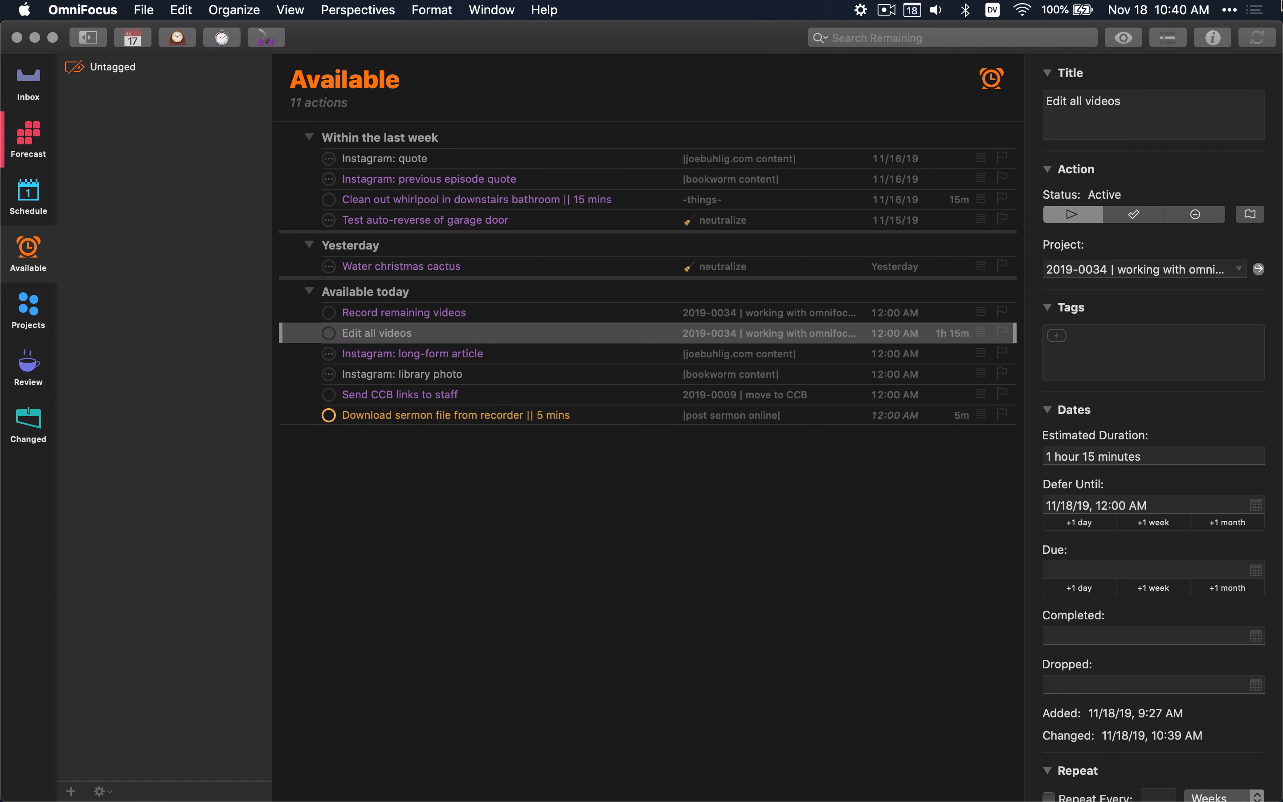
Retitle the task to 'Edit all videos || 75 mins' to match its 1h 15m estimate.
text(|| 75 mins)
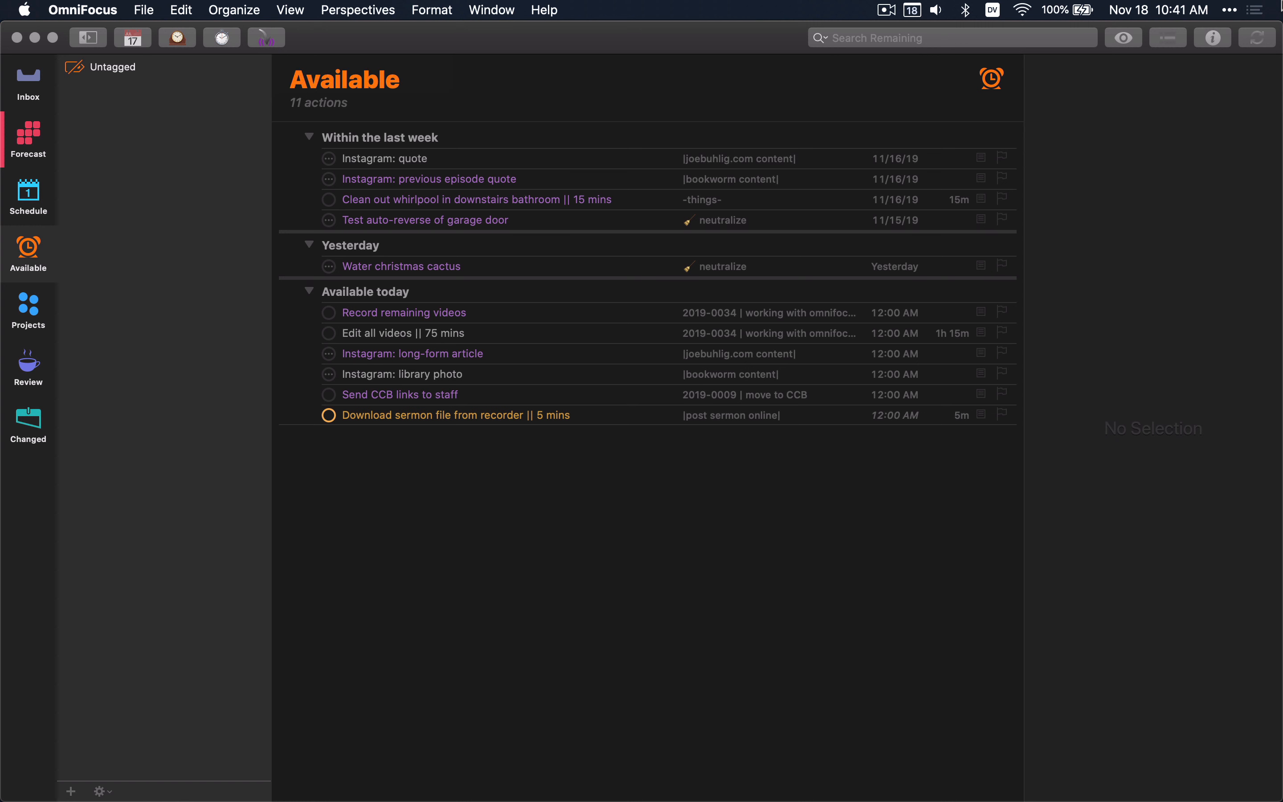
Switch to the Projects perspective listing 946 actions across 82 projects.
click(27, 309)
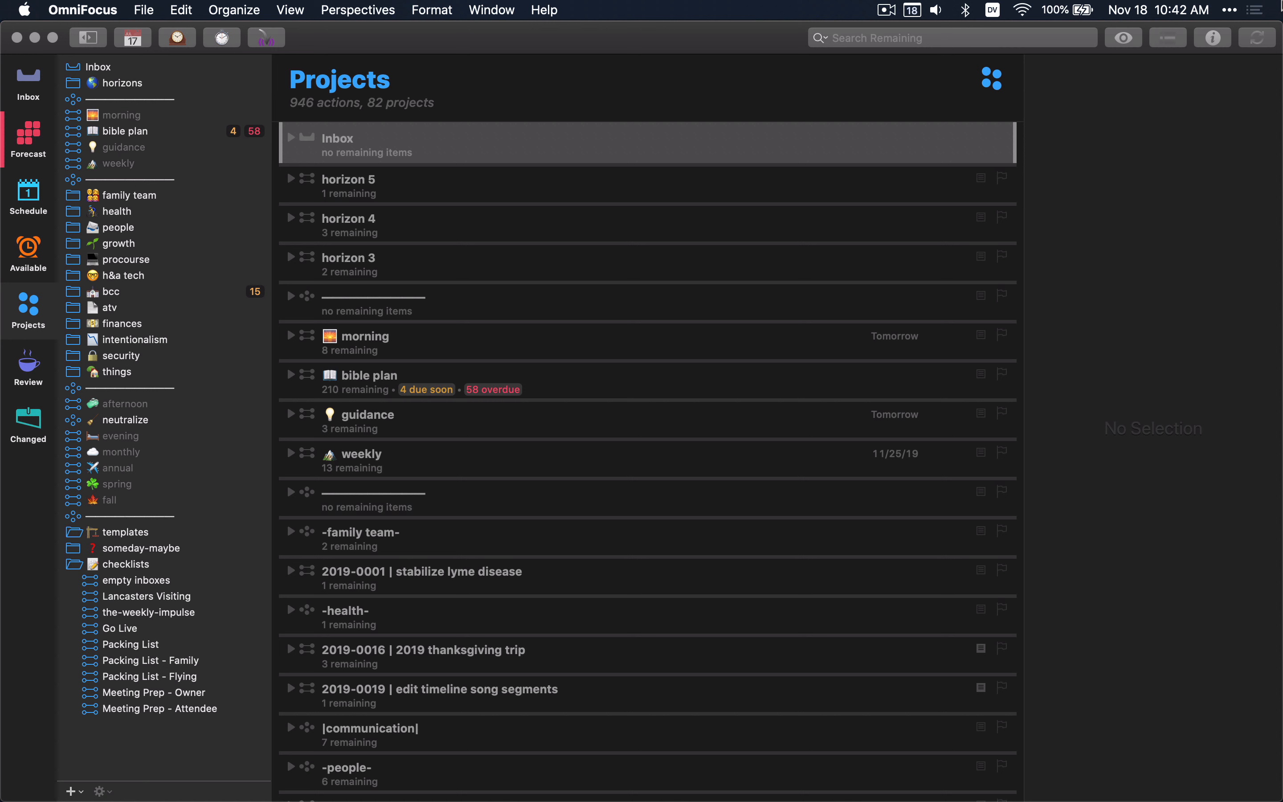